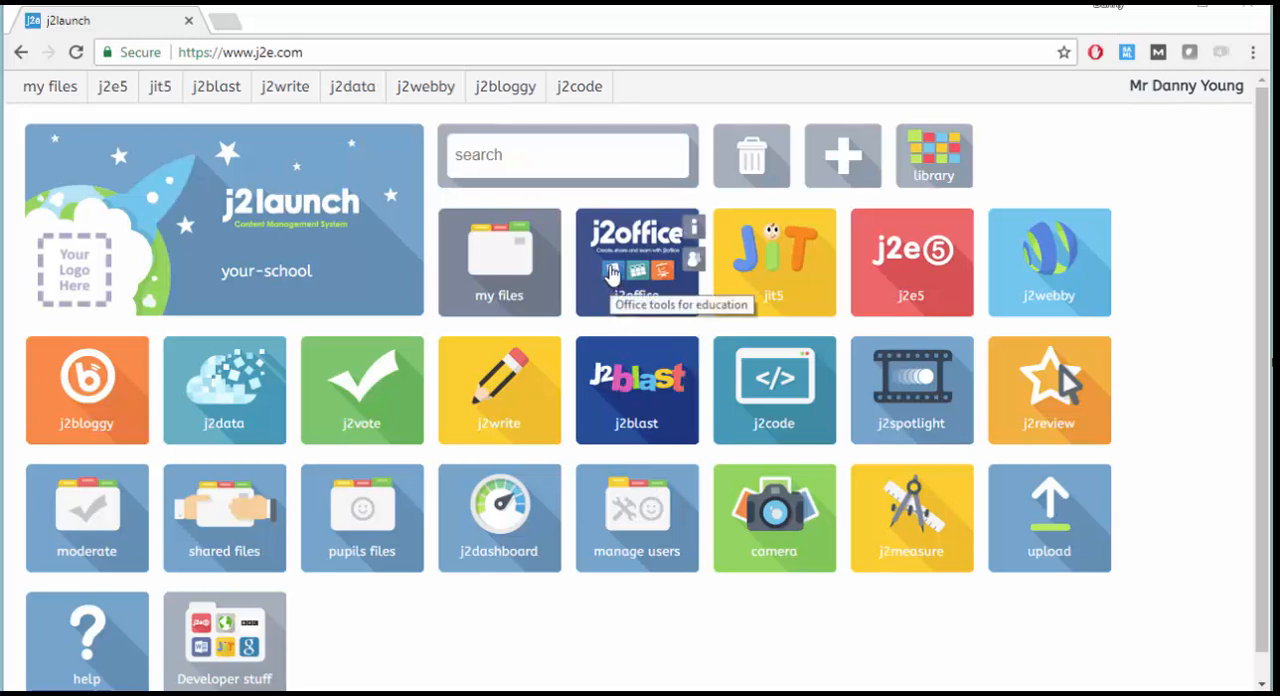
Step: Launch J2Office from the j2office tile on the j2launch page
{"action": "left_click", "coordinate": [636, 262]}
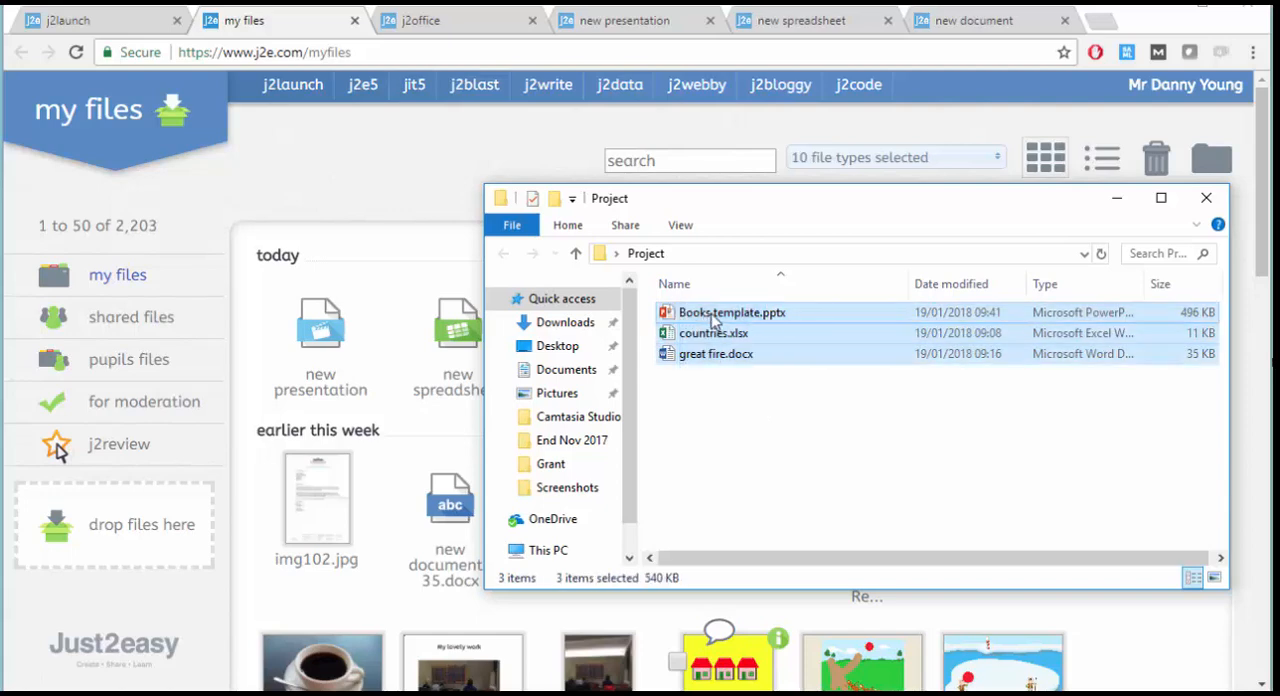
Step: Drag the three Project files, including countries.xlsx and great fire.docx, into my files
{"action": "left_click_drag", "start_coordinate": [732, 312], "coordinate": [500, 360]}
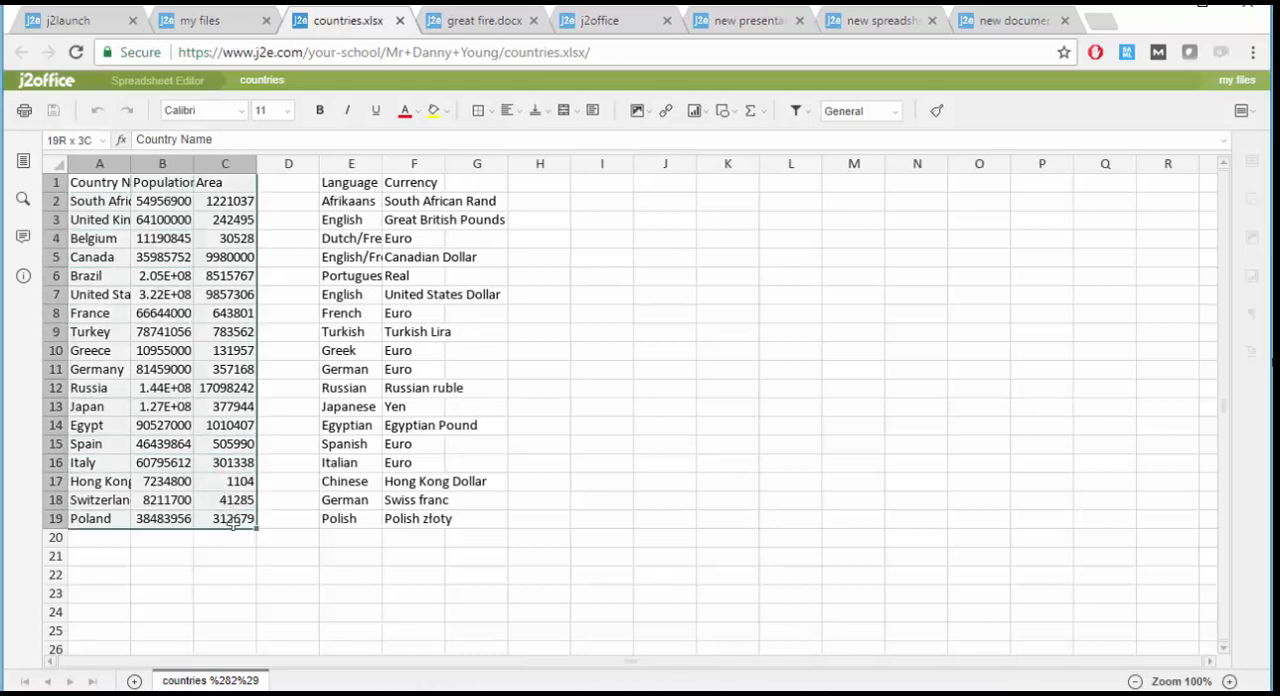
Step: Load countries.xlsx from my files in the Spreadsheet Editor
{"action": "left_click", "coordinate": [692, 110]}
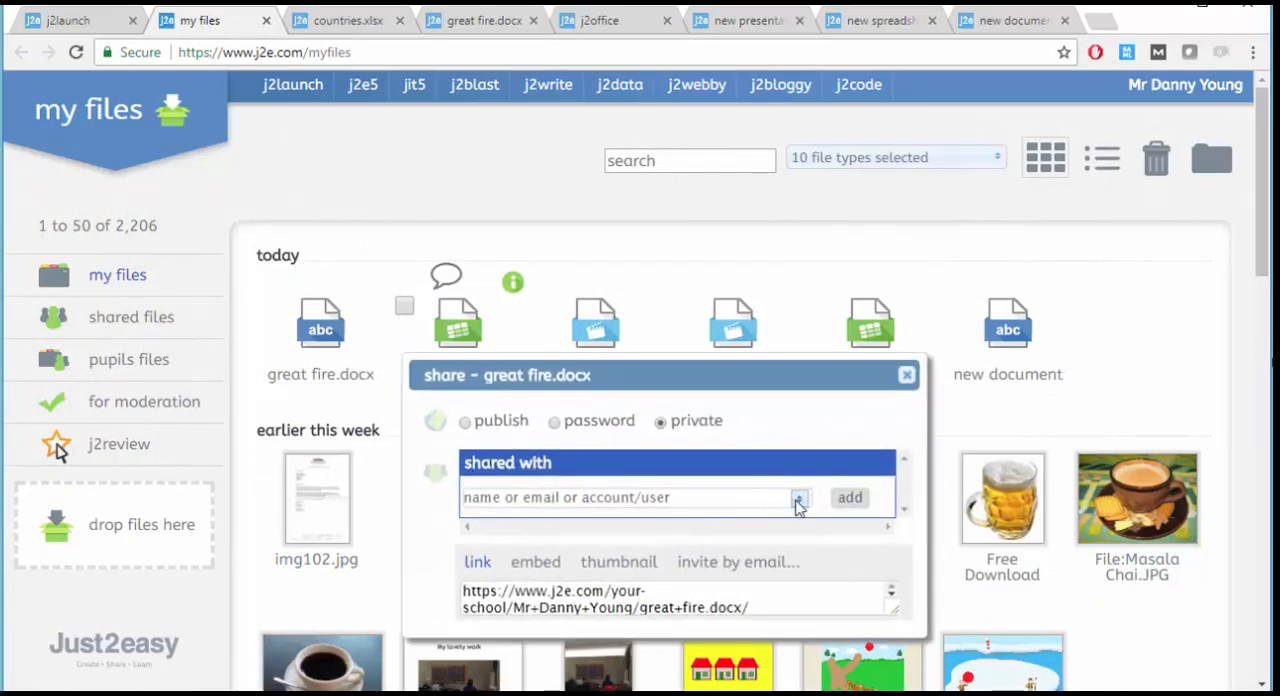
Step: Add class year 1 from all classes to the sharing list for great fire.docx
{"action": "left_click", "coordinate": [800, 496]}
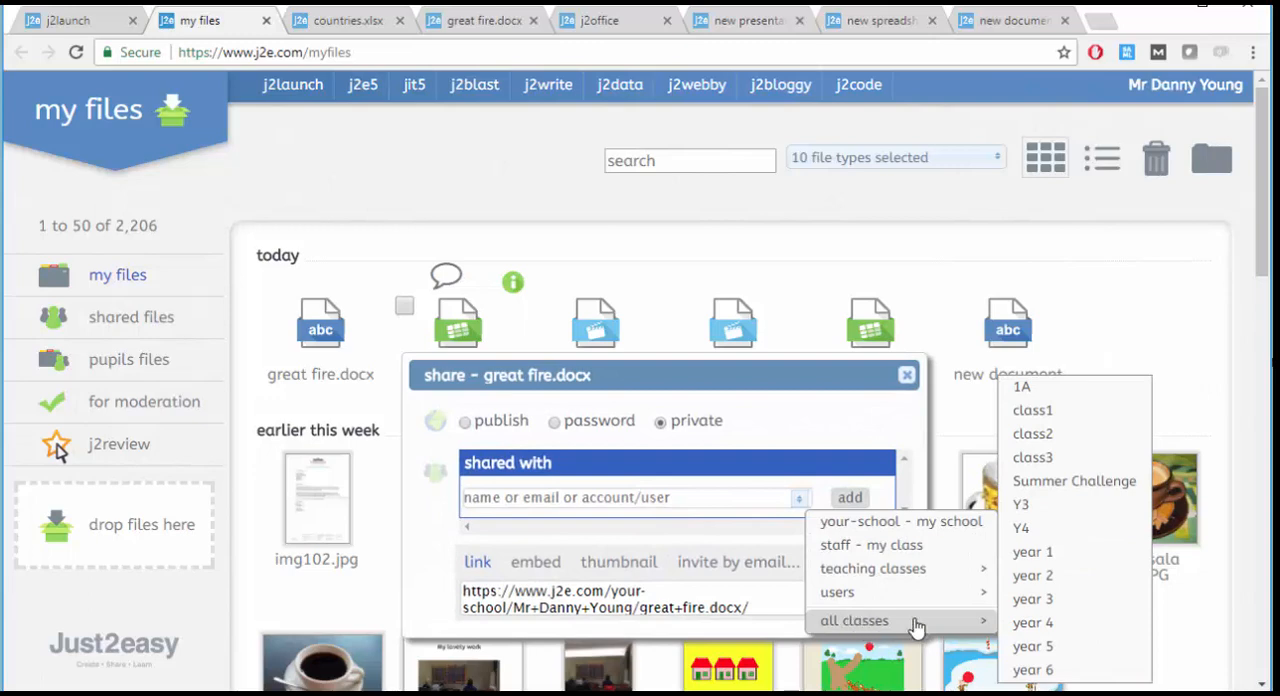
{"action": "left_click", "coordinate": [1032, 552]}
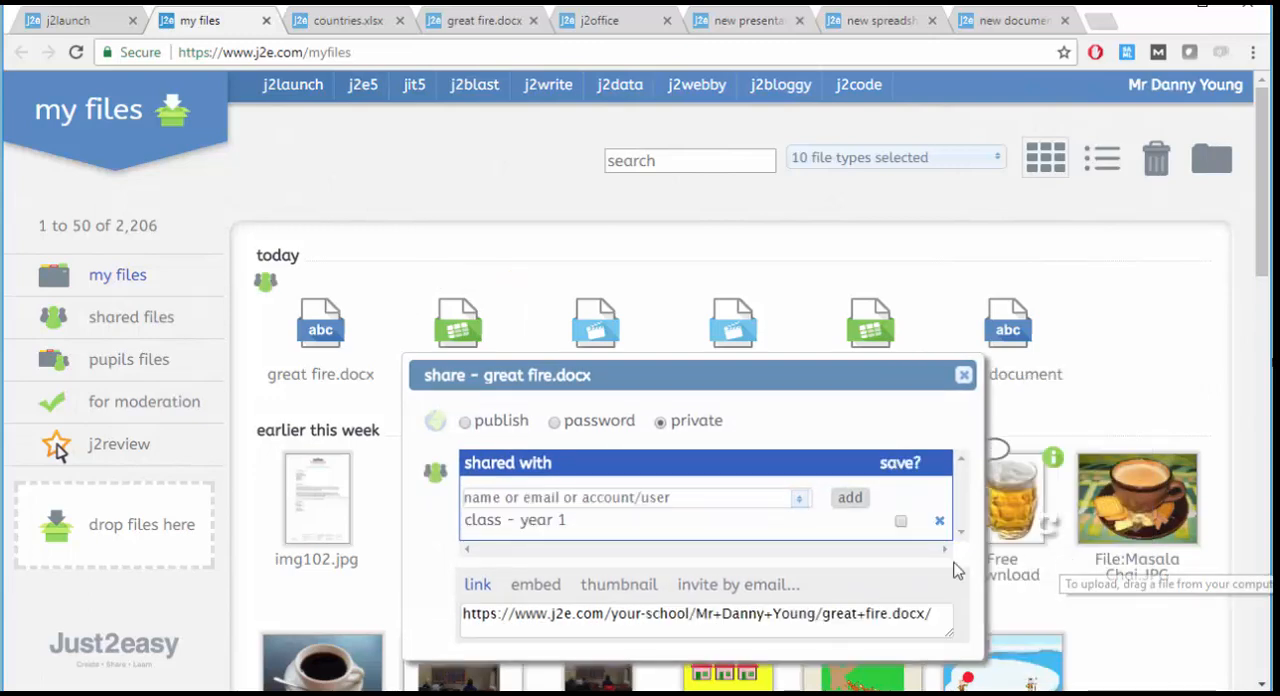
{"action": "mouse_move", "coordinate": [900, 520]}
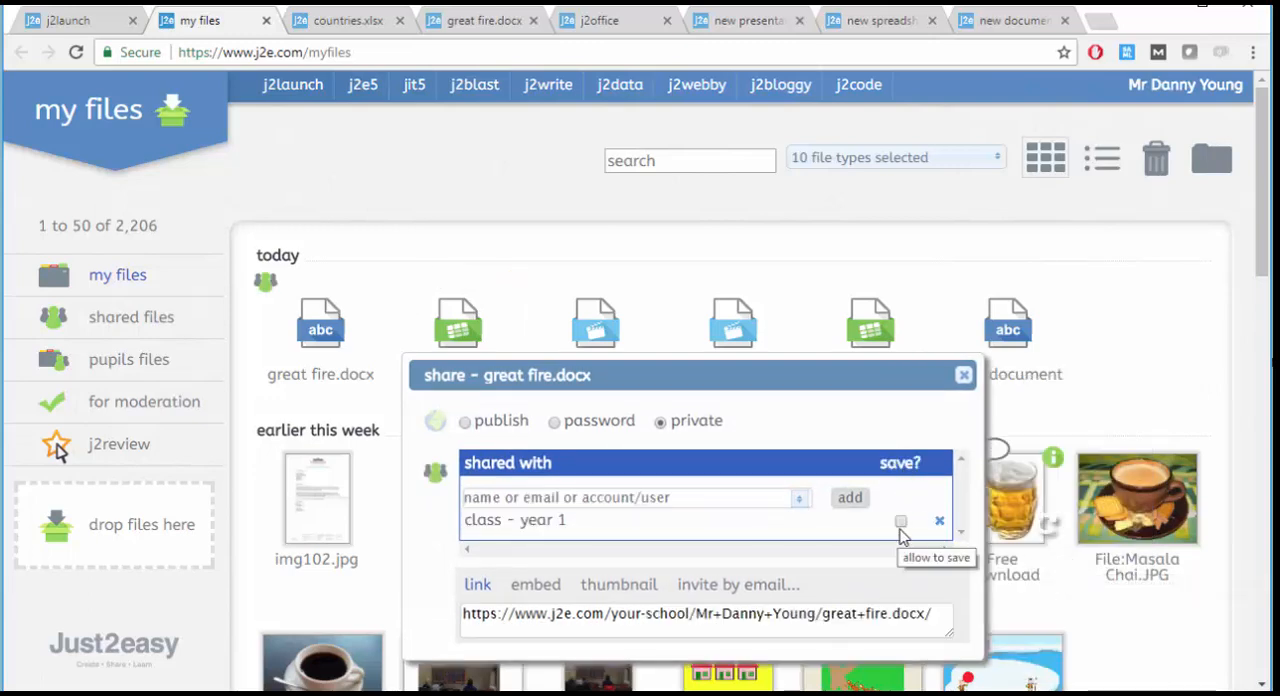
{"action": "mouse_move", "coordinate": [1020, 570]}
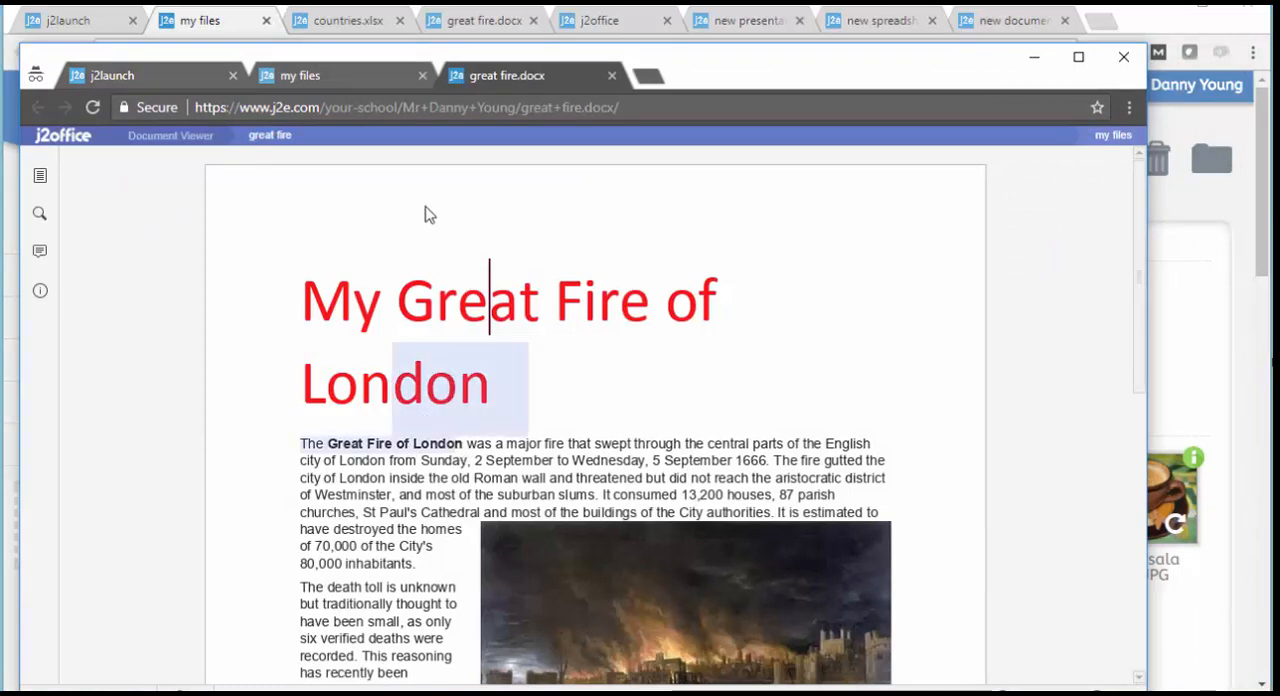
Step: Colour the title word 'My' blue in the second great fire.docx window, then close that copy
{"action": "left_click", "coordinate": [300, 76]}
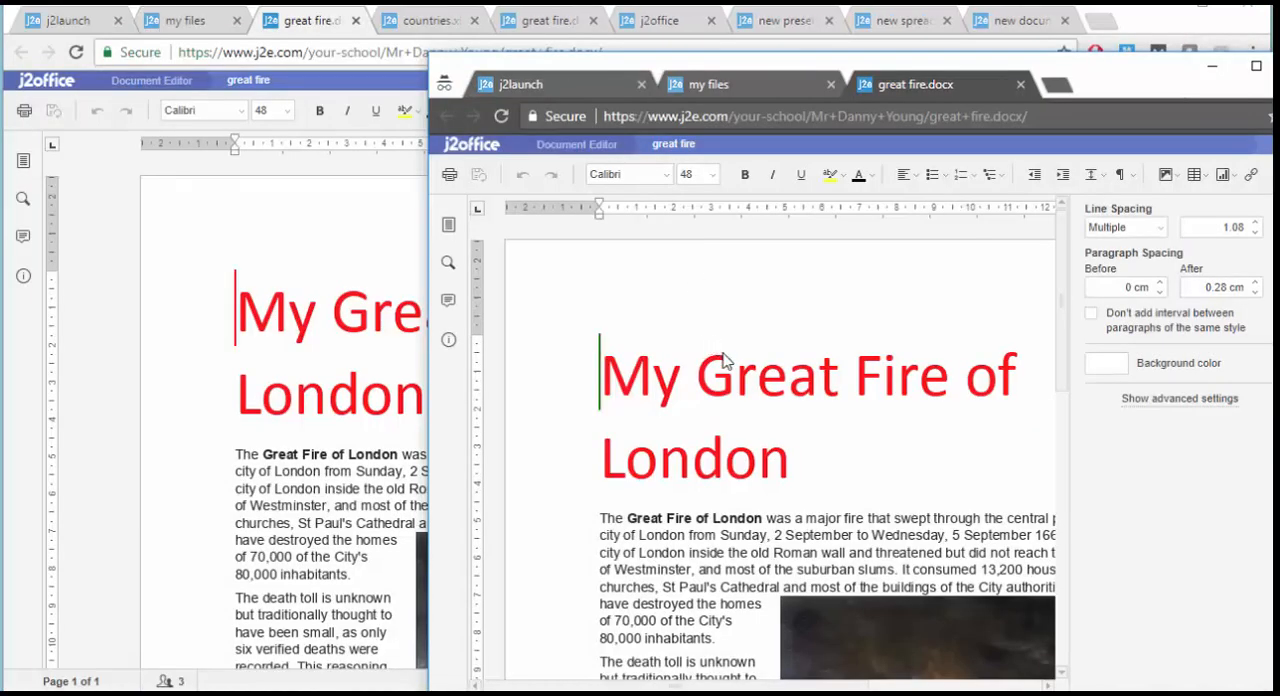
{"action": "double_click", "coordinate": [642, 376]}
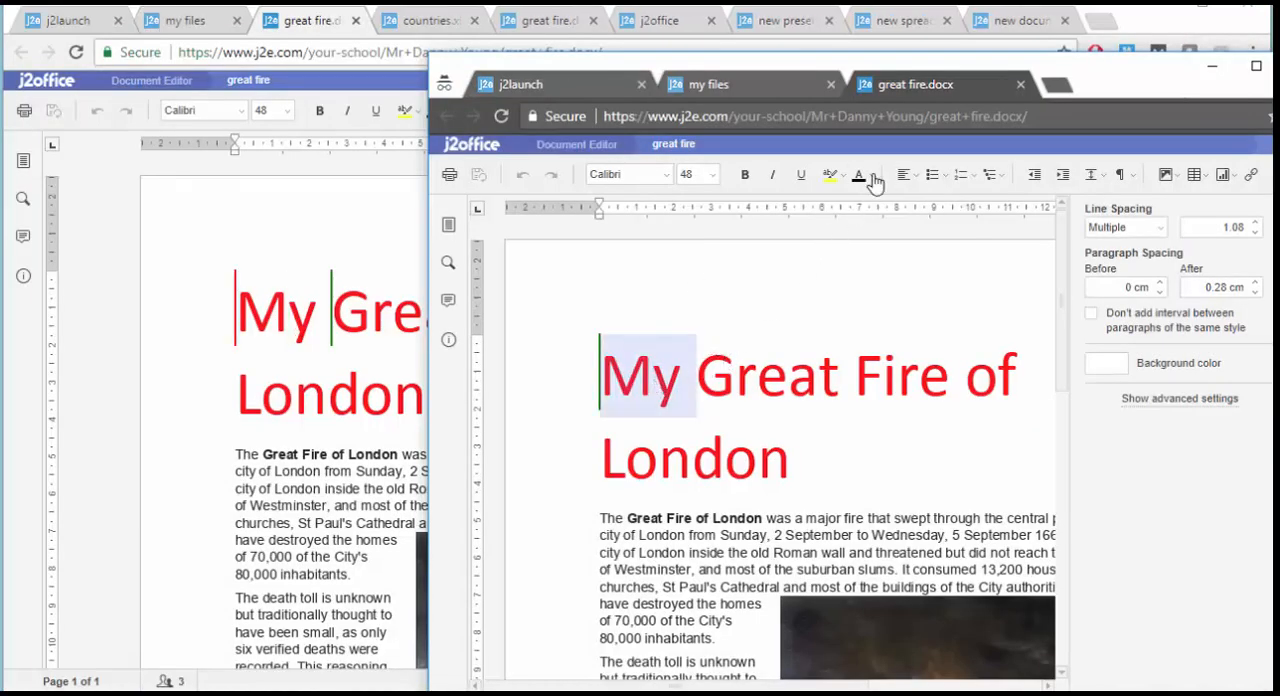
{"action": "left_click", "coordinate": [870, 176]}
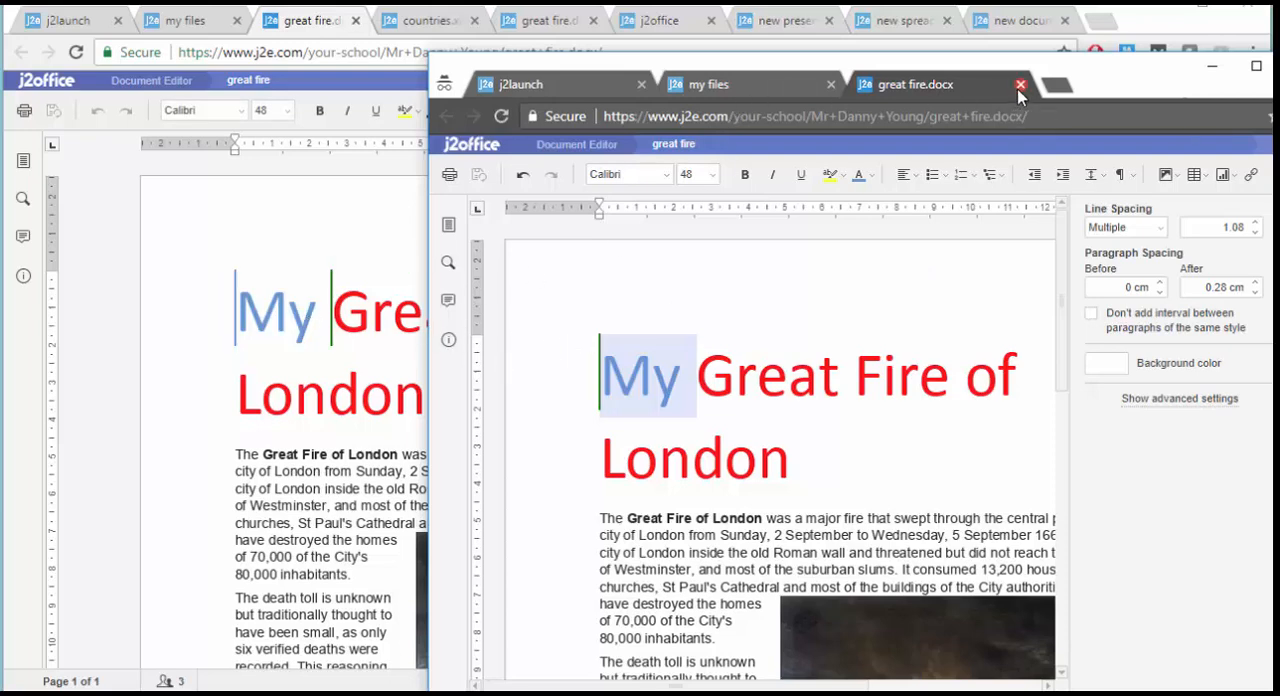
{"action": "left_click", "coordinate": [1020, 84]}
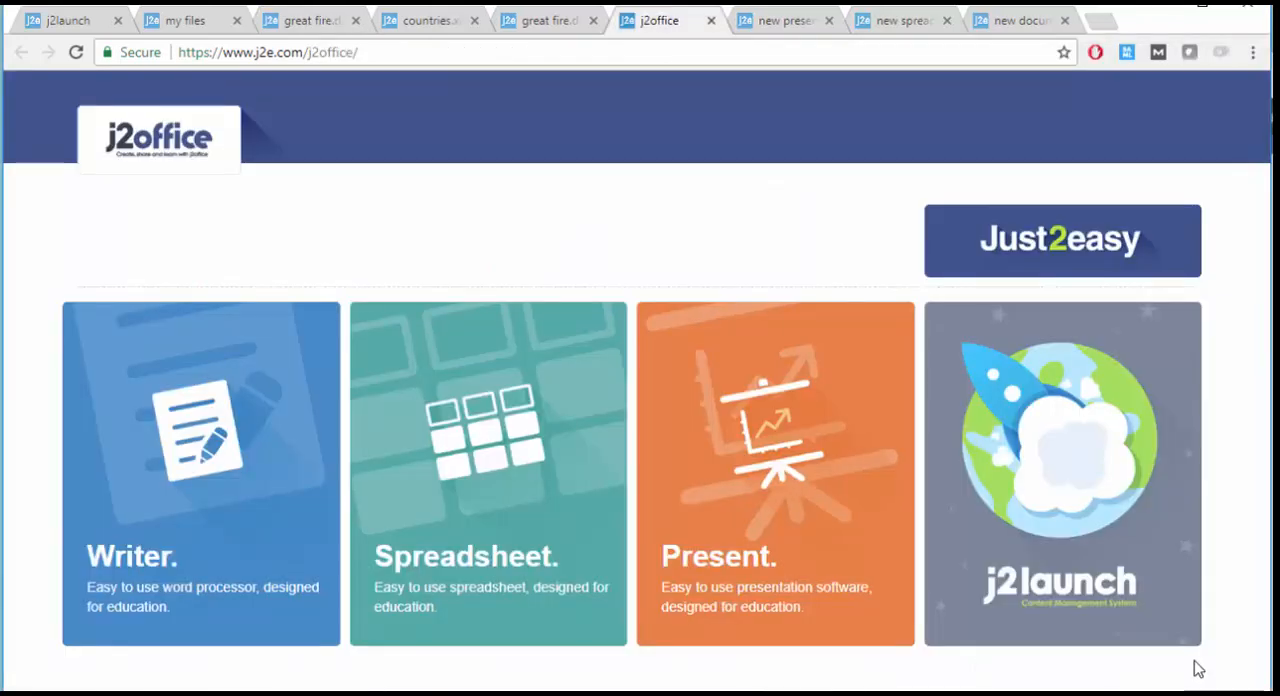
{"action": "mouse_move", "coordinate": [1210, 668]}
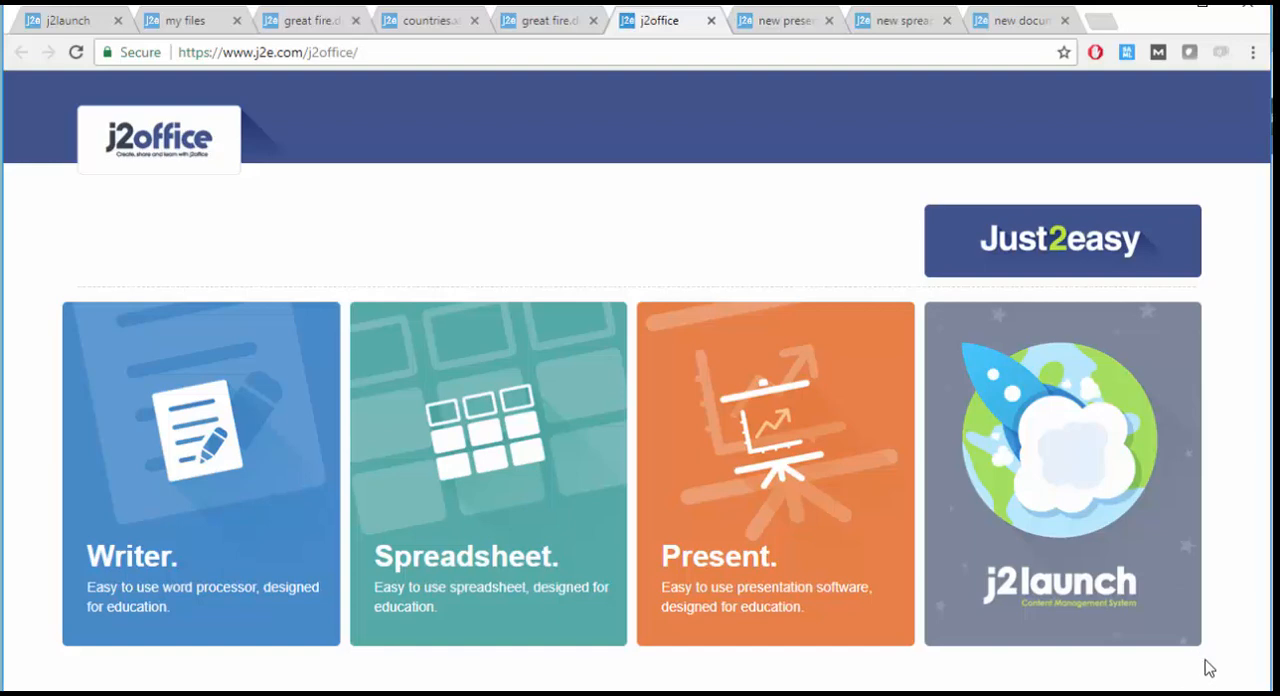